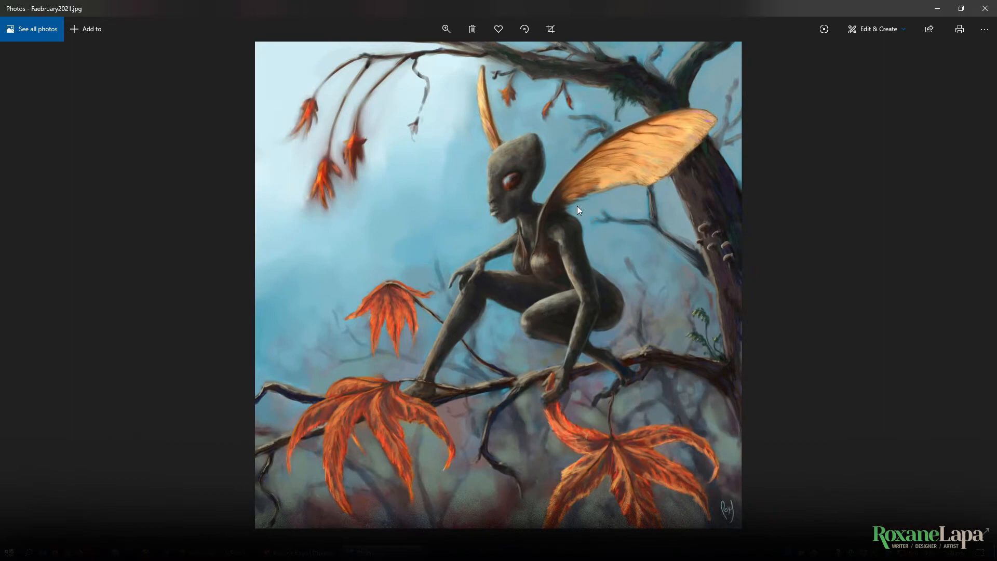
{"action": "mouse_move", "coordinate": [617, 293]}
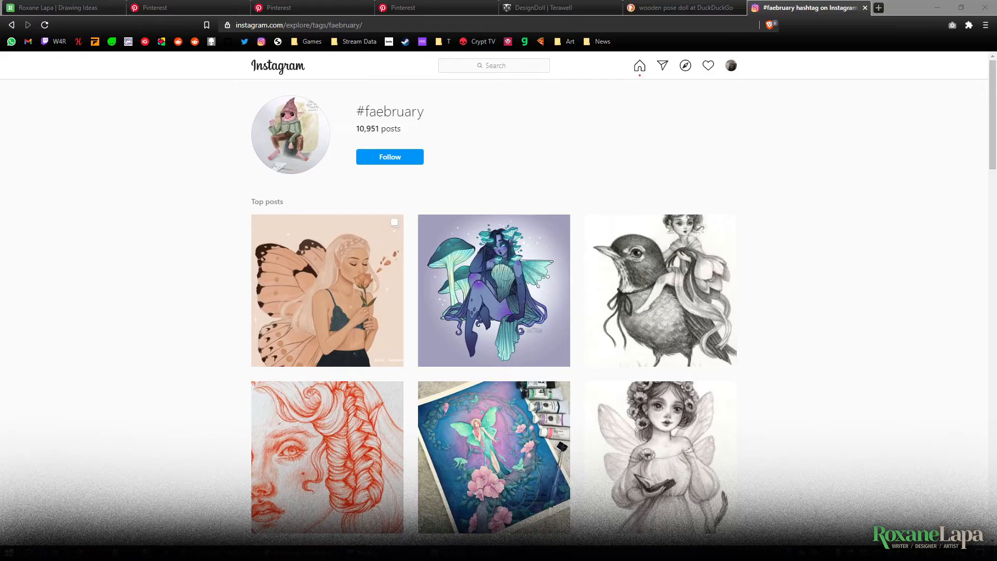
- Scroll the maple seed and tree references, then search Pinterest for 'crouch pose'
{"action": "scroll", "scroll_direction": "down", "scroll_amount": 3}
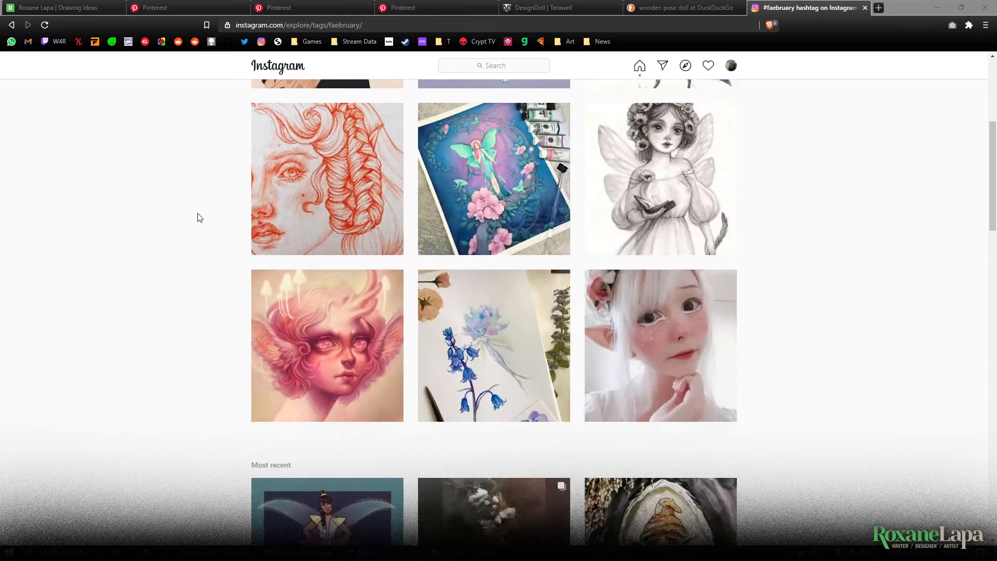
{"action": "scroll", "scroll_direction": "down", "scroll_amount": 3}
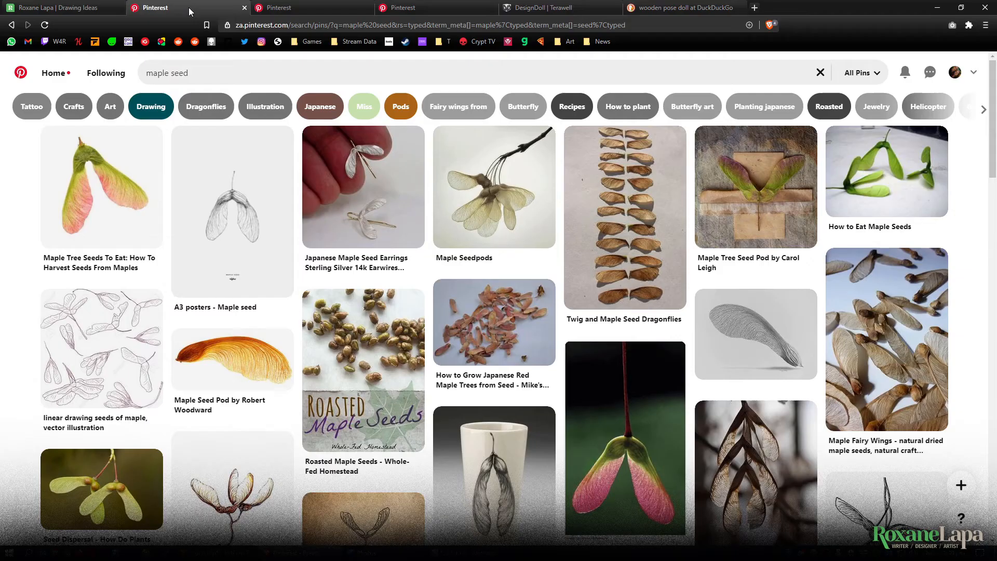
{"action": "mouse_move", "coordinate": [228, 204]}
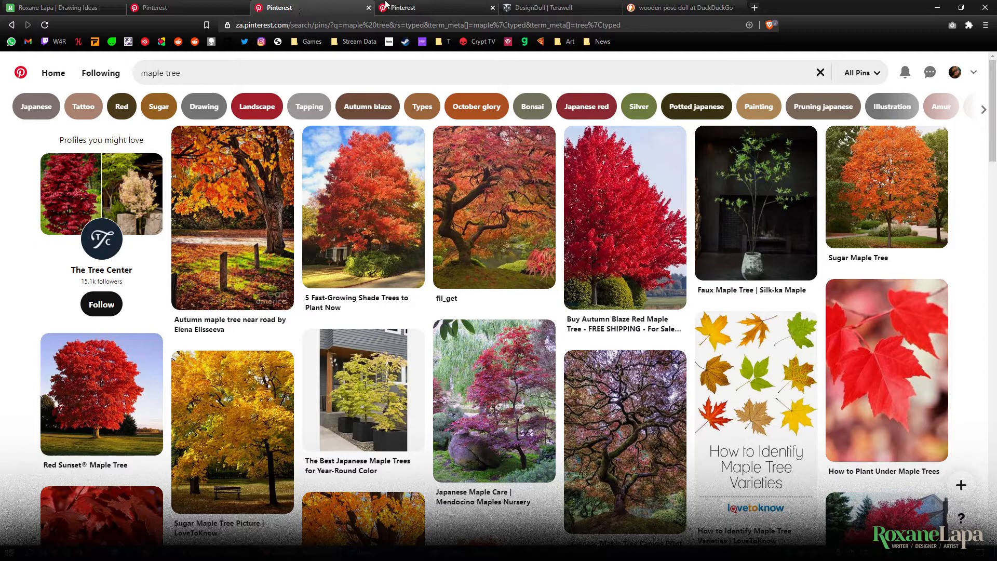
{"action": "type", "text": "crouch pose"}
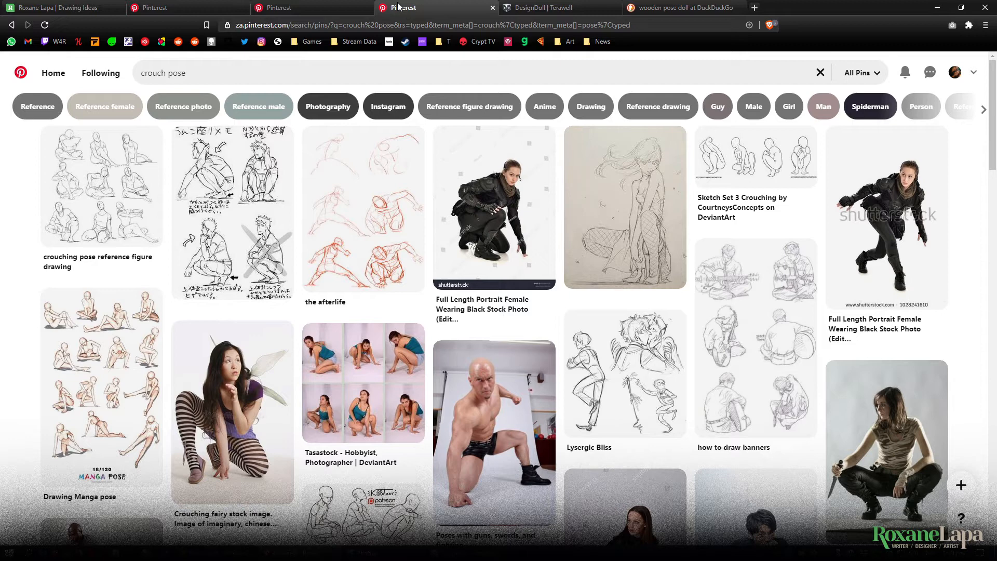
{"action": "mouse_move", "coordinate": [526, 7]}
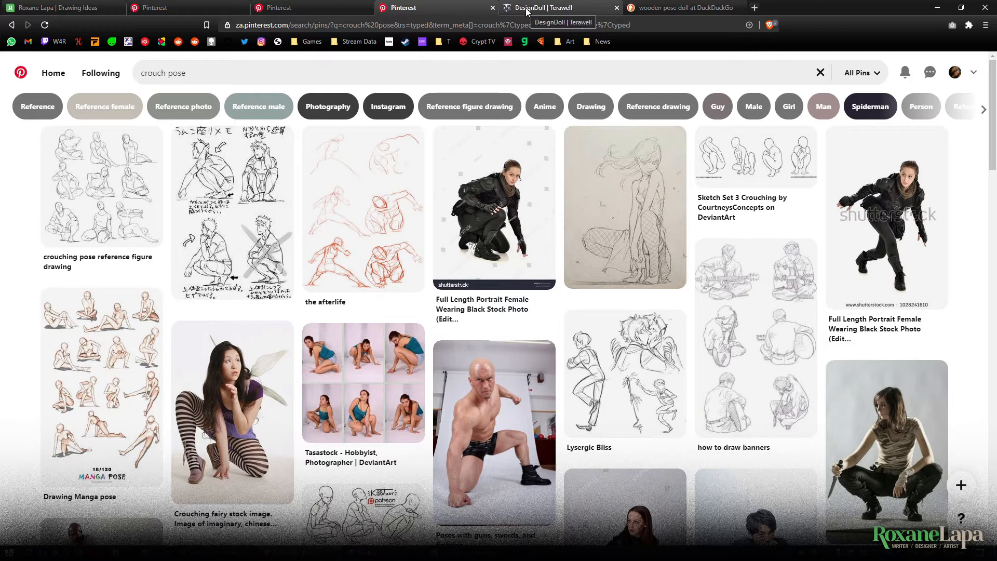
- View the DesignDoll | Terawell site, then the wooden pose doll DuckDuckGo image results
{"action": "left_click", "coordinate": [552, 8]}
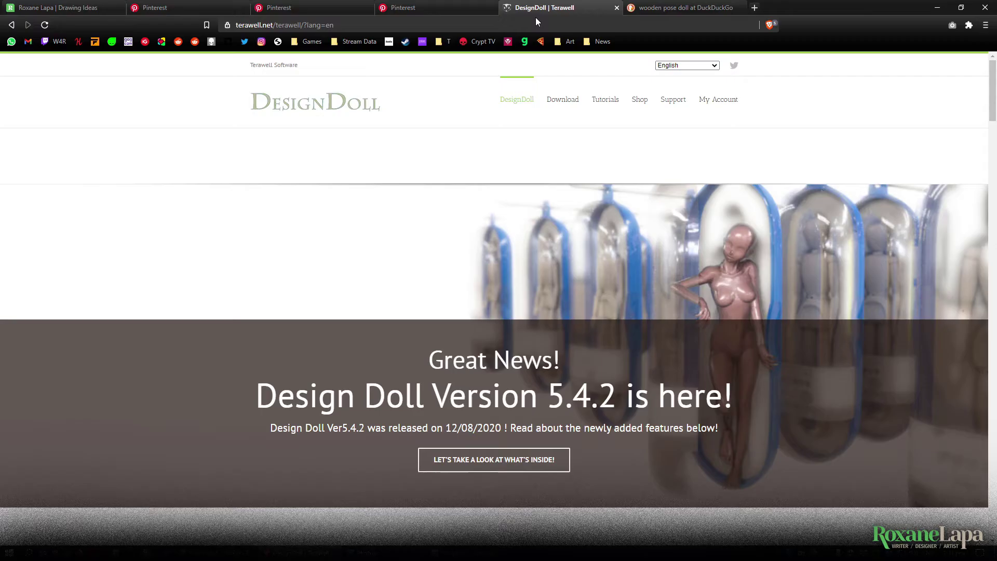
{"action": "left_click", "coordinate": [683, 7]}
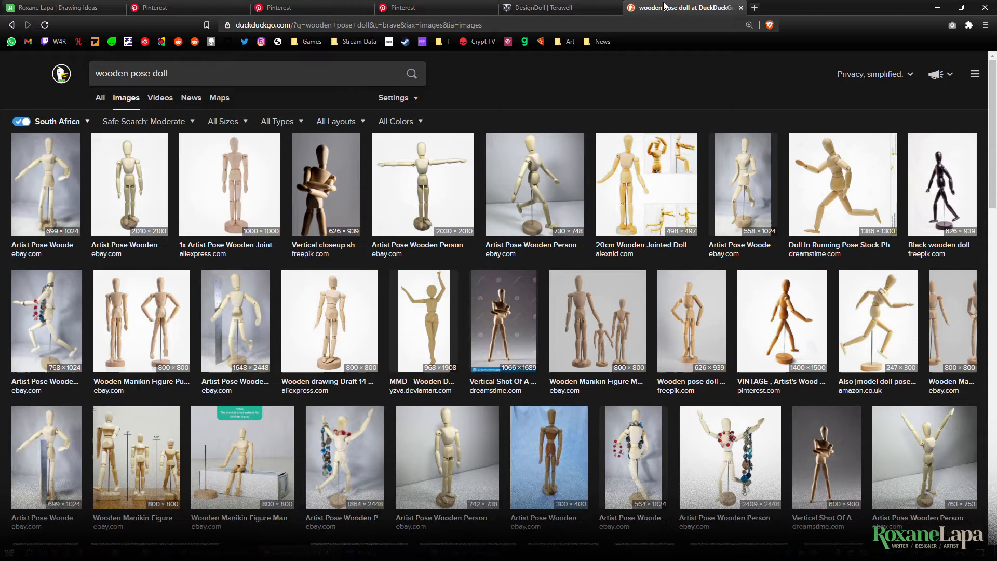
{"action": "mouse_move", "coordinate": [255, 182]}
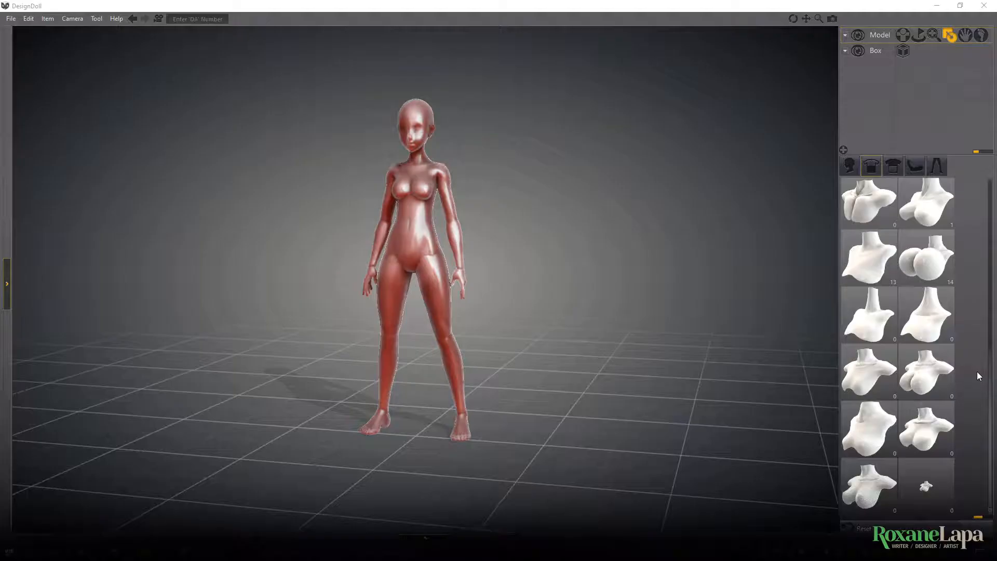
- Choose a different chest preset and adjust the leg shape of the female mannequin
{"action": "left_click", "coordinate": [892, 165]}
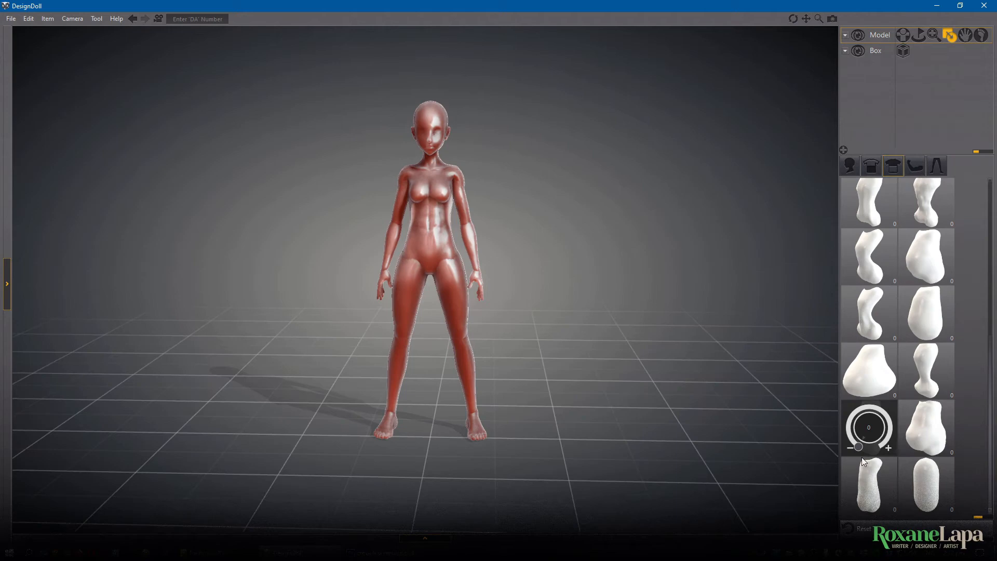
{"action": "left_click", "coordinate": [914, 165]}
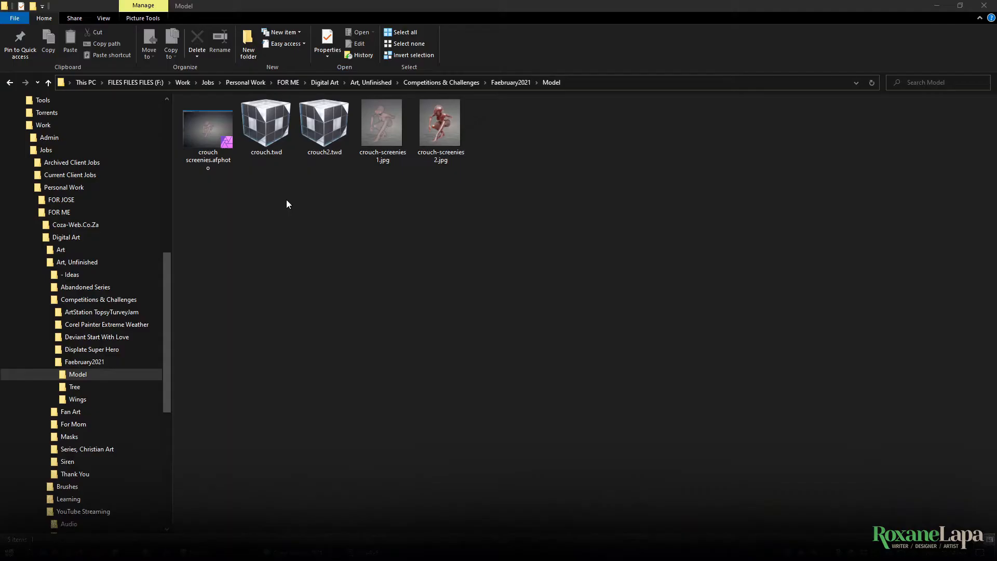
{"action": "mouse_move", "coordinate": [413, 254]}
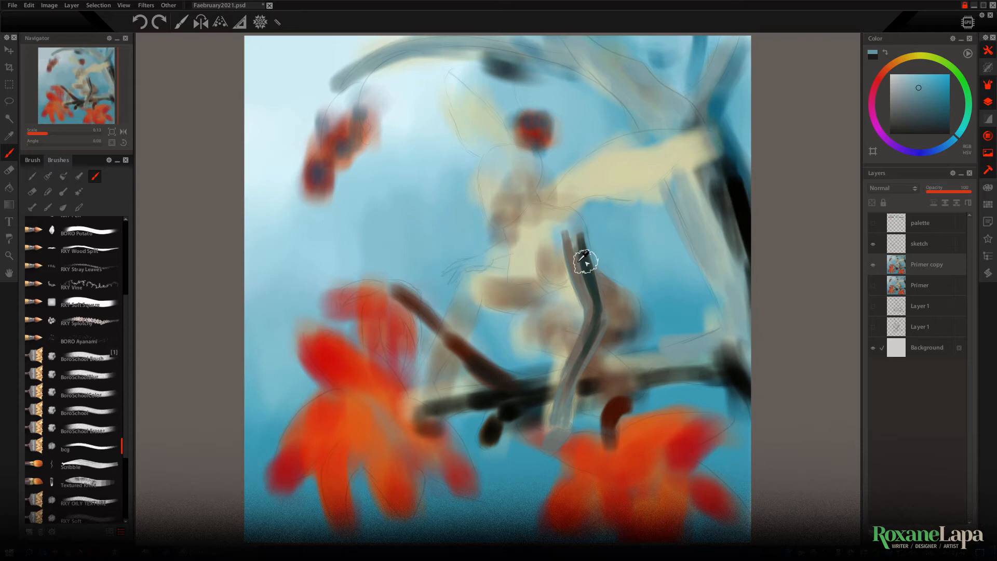
- Paint the fairy's dark legs across the branch and fill in her body and head
{"action": "left_click_drag", "start_coordinate": [572, 249], "coordinate": [553, 311]}
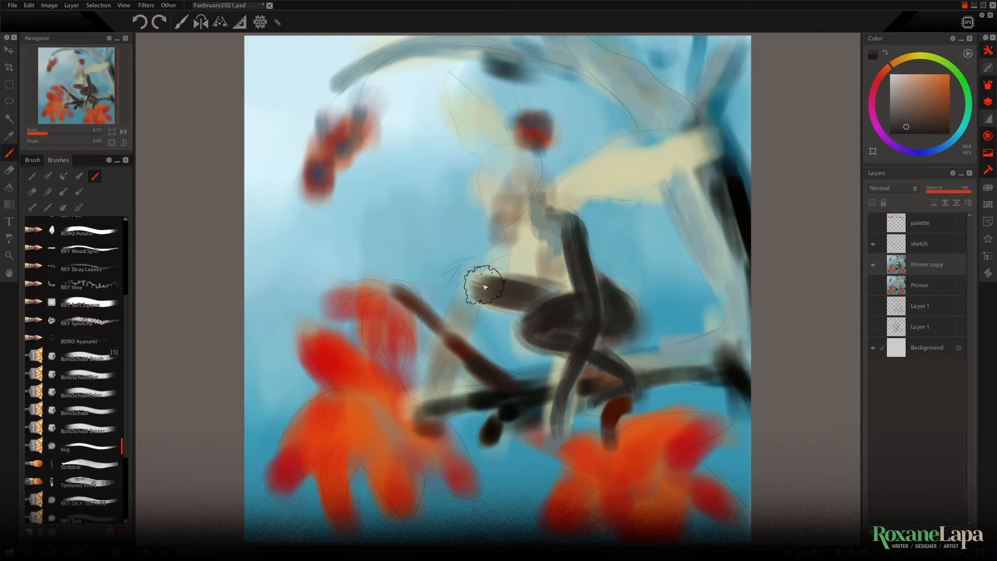
{"action": "left_click_drag", "start_coordinate": [497, 286], "coordinate": [611, 181]}
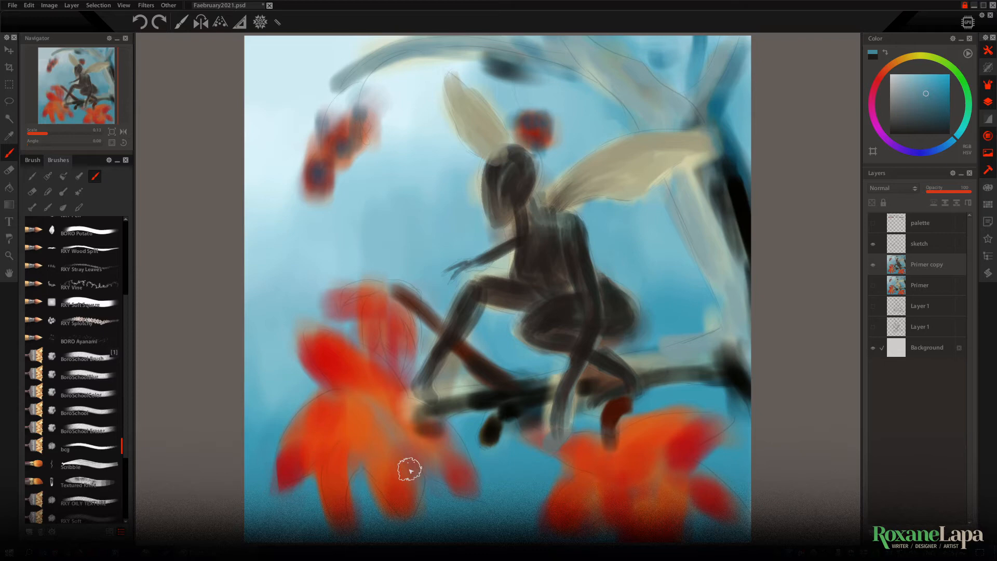
{"action": "left_click_drag", "start_coordinate": [410, 470], "coordinate": [407, 308]}
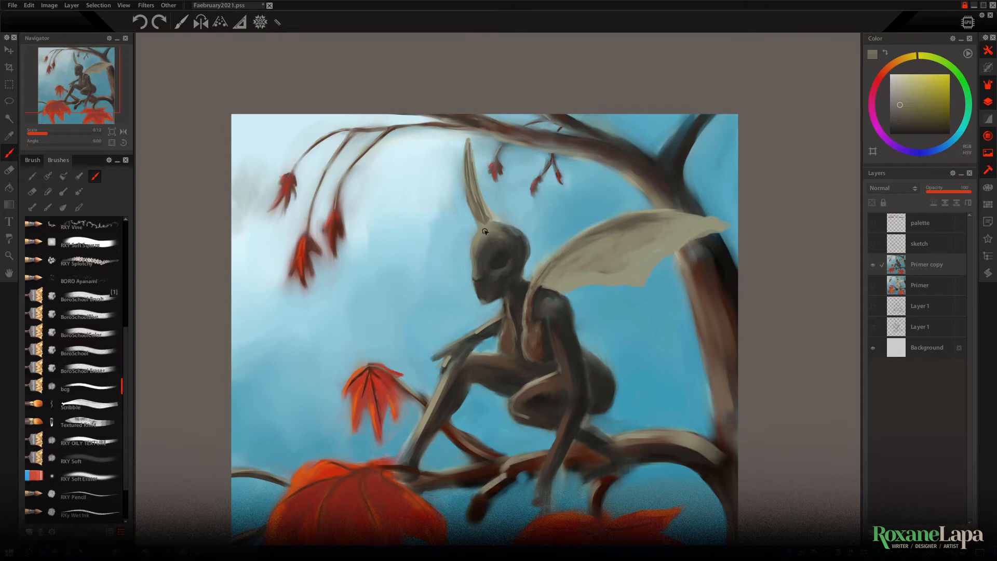
- Dab a red-orange glow into the fairy's eye with a small brush
{"action": "left_click", "coordinate": [503, 284]}
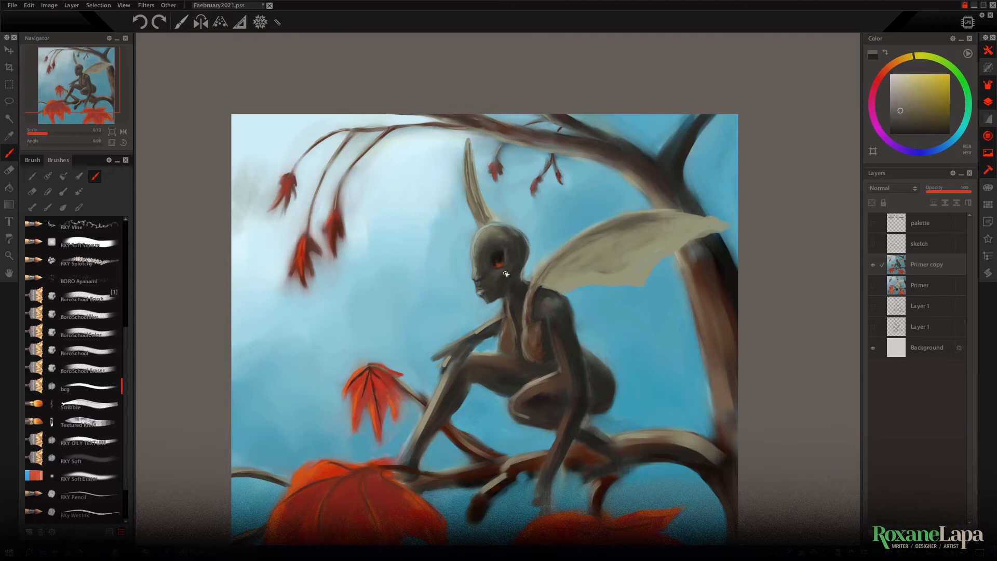
{"action": "left_click", "coordinate": [502, 266]}
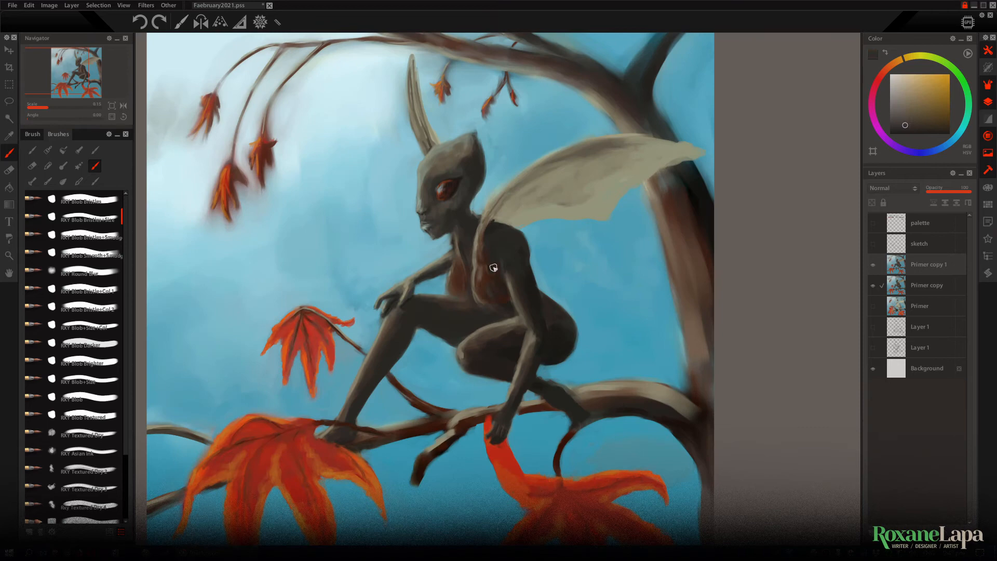
- Stroke textured orange paint onto the large maple leaf on Primer copy 3
{"action": "left_click_drag", "start_coordinate": [492, 267], "coordinate": [518, 210]}
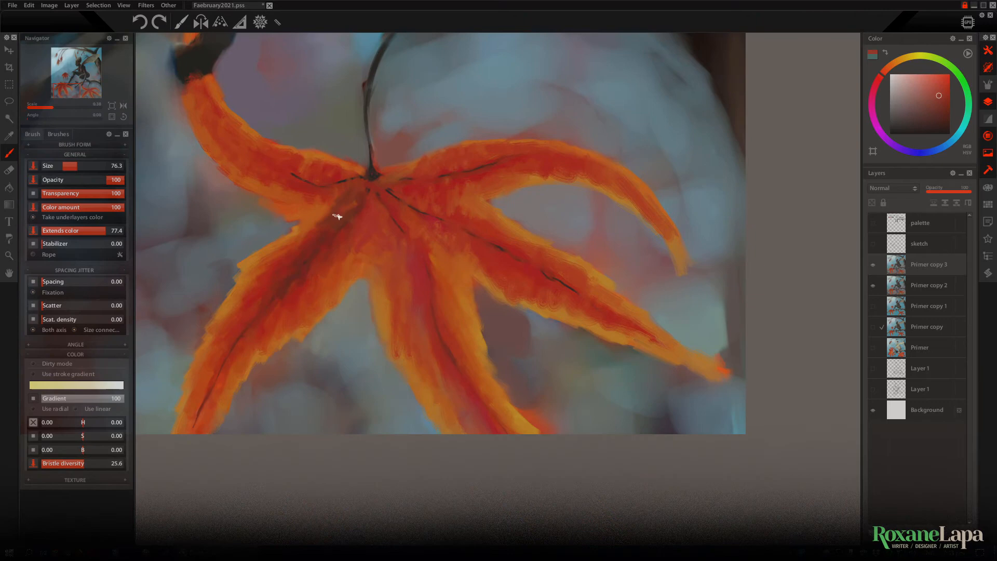
{"action": "left_click", "coordinate": [59, 134]}
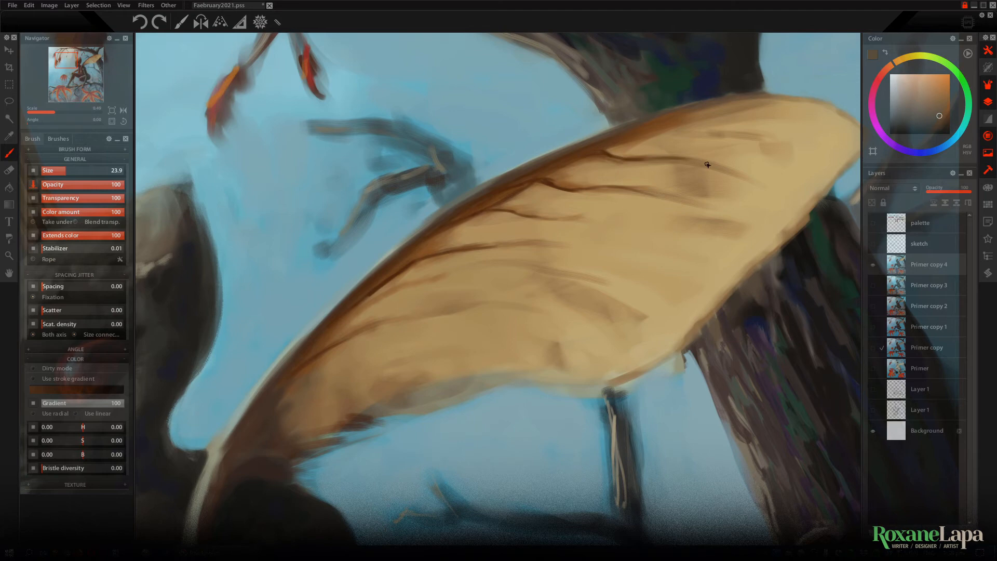
- Paint brown shading along the leading edge of the tan maple-seed wing
{"action": "left_click_drag", "start_coordinate": [699, 165], "coordinate": [330, 374]}
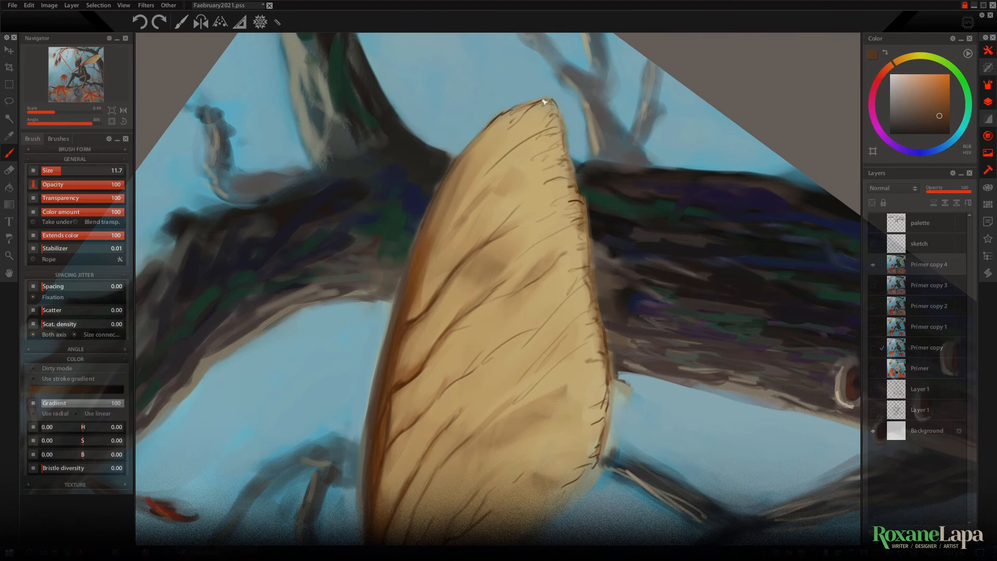
- Draw a thin brown vein line across the wing with a size-12 brush
{"action": "left_click_drag", "start_coordinate": [543, 101], "coordinate": [556, 162]}
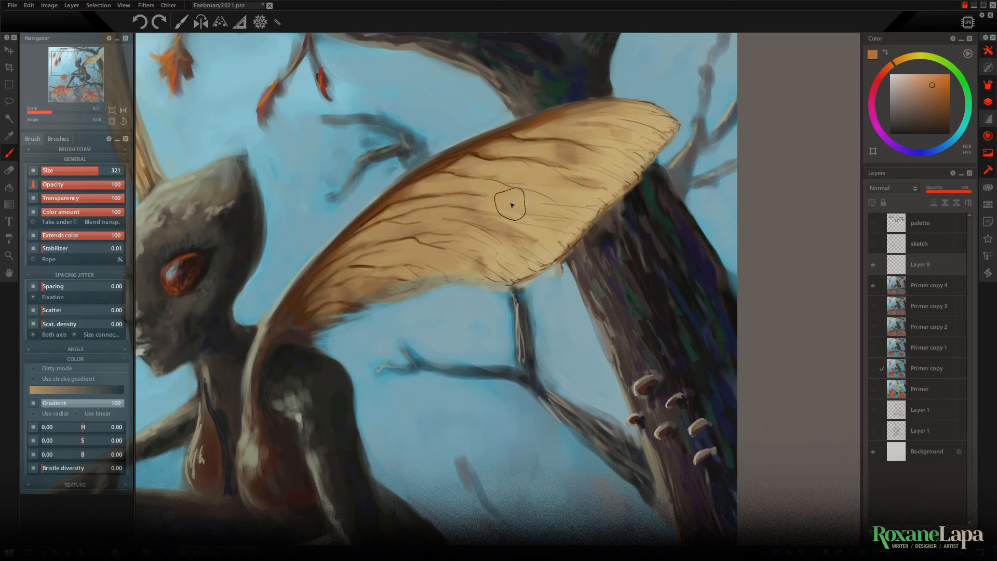
- Brush warm orange glow across the wing on the Color Dodge layer
{"action": "left_click", "coordinate": [891, 188]}
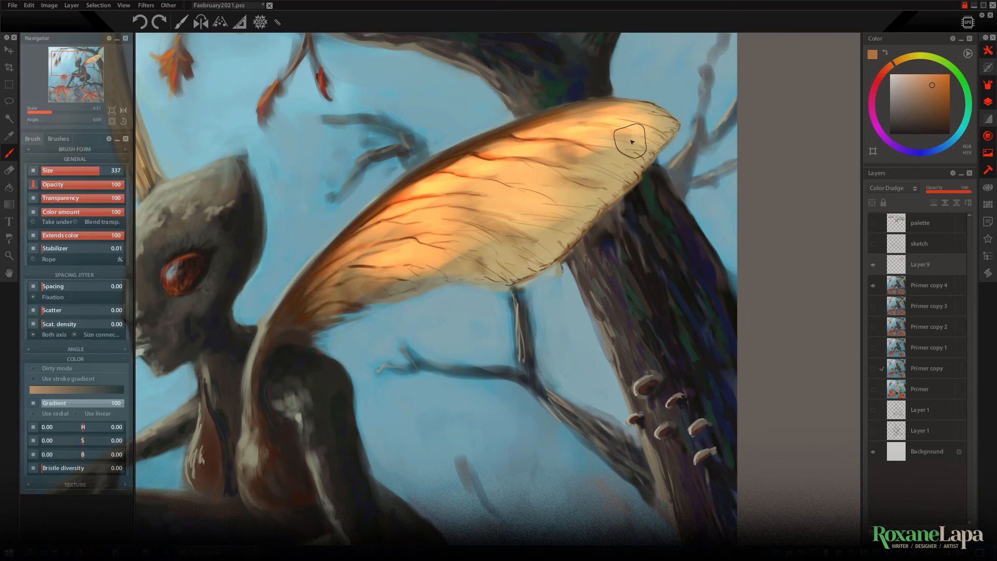
{"action": "left_click_drag", "start_coordinate": [629, 140], "coordinate": [337, 291]}
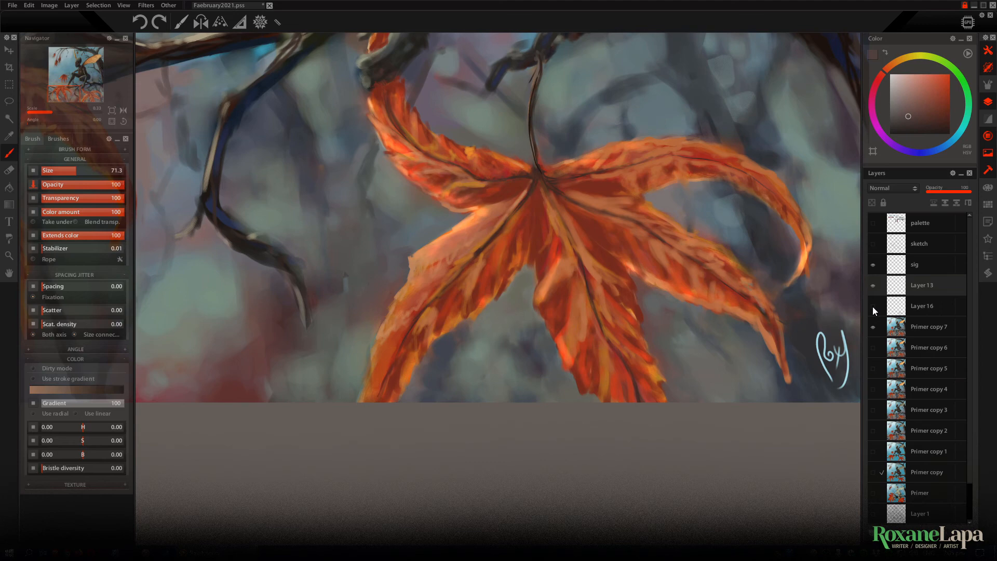
- Dab a bright orange highlight onto the maple leaf with the size-71 brush
{"action": "left_click", "coordinate": [893, 188]}
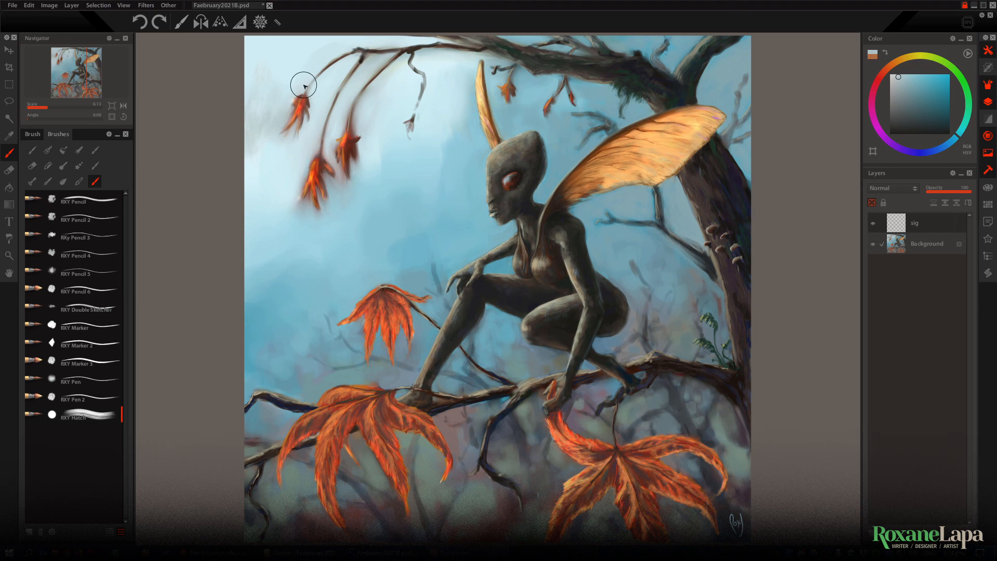
- Adjust the canvas view while refining the small orange leaves on the upper-left branch
{"action": "scroll", "scroll_direction": "down", "scroll_amount": 3}
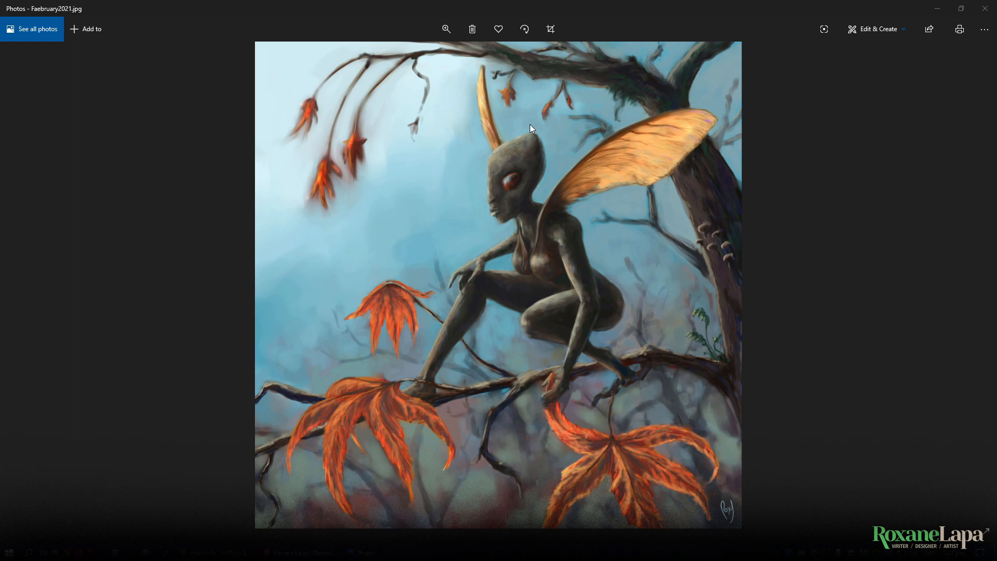
- Zoom into Faebruary2021.jpg to show the fairy's red eye, face and glowing wing
{"action": "left_click", "coordinate": [447, 29]}
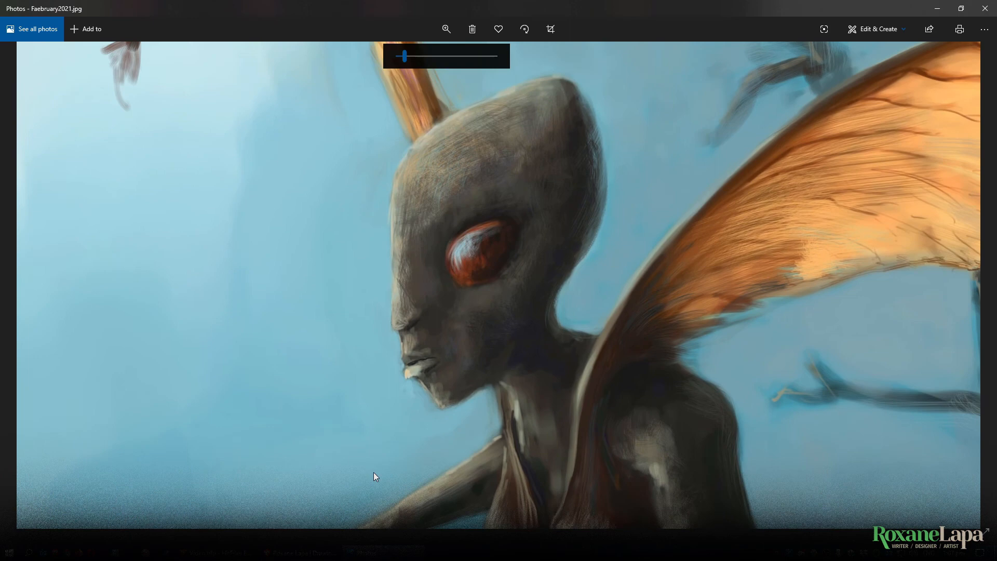